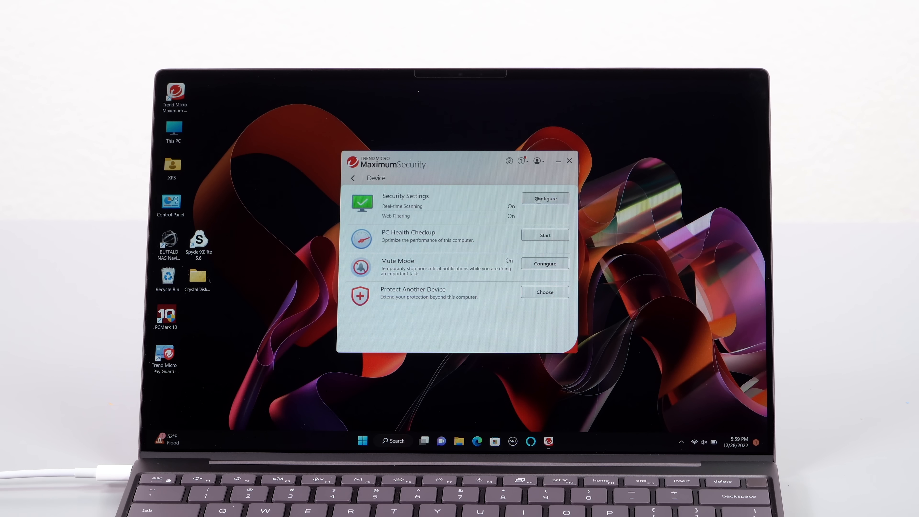
- Browse the Device and Data panels and dismiss the Password Manager introduction
left_click(544, 199)
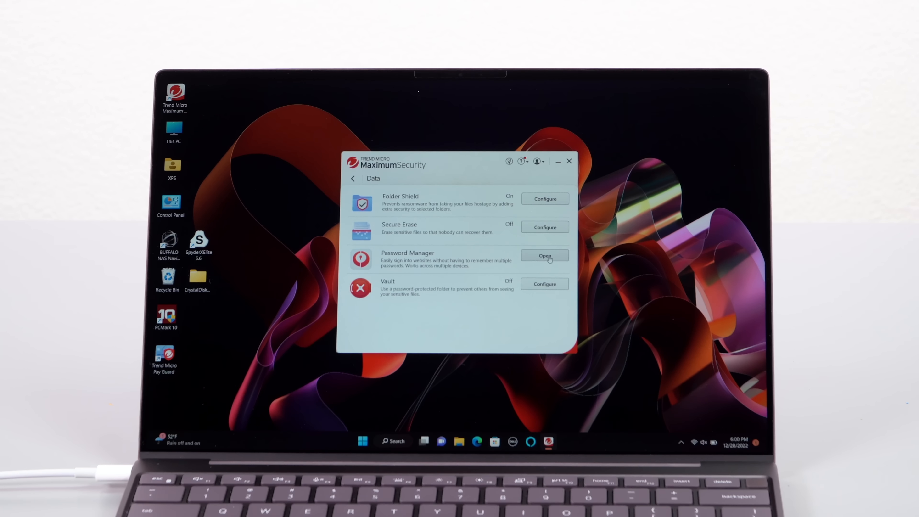
left_click(544, 256)
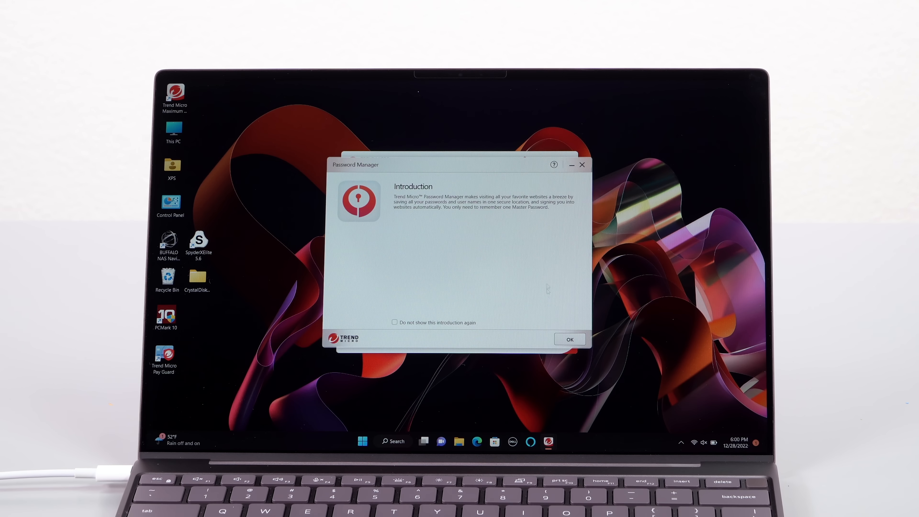
left_click(569, 339)
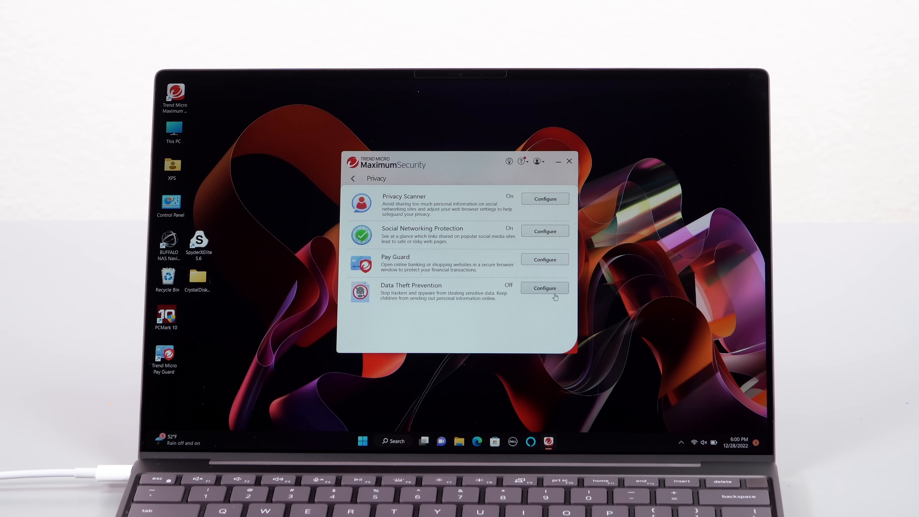
- Review Protection Settings and the PC Health Checkup section before reaching the Family panel
left_click(544, 288)
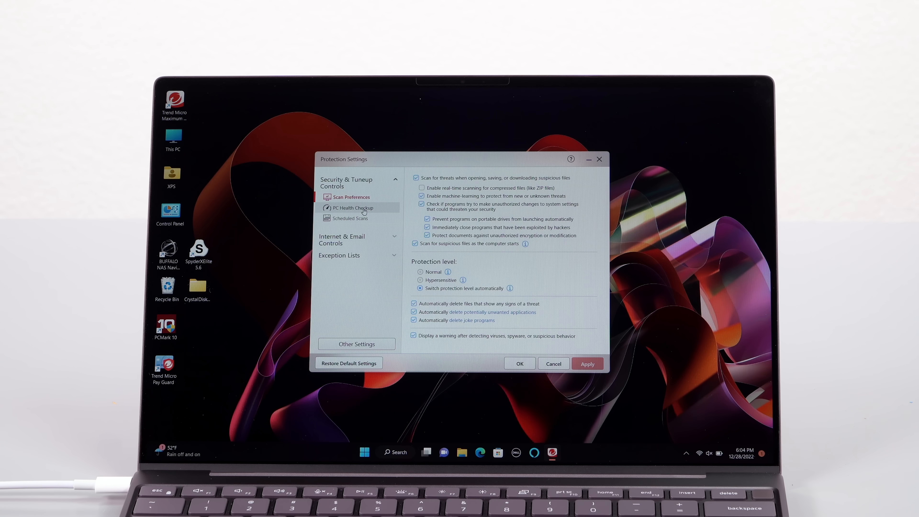
left_click(351, 207)
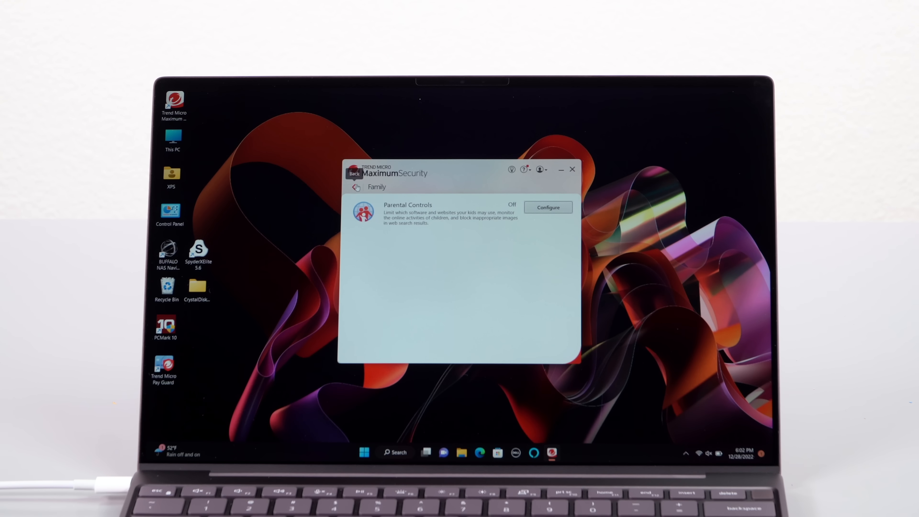
left_click(548, 207)
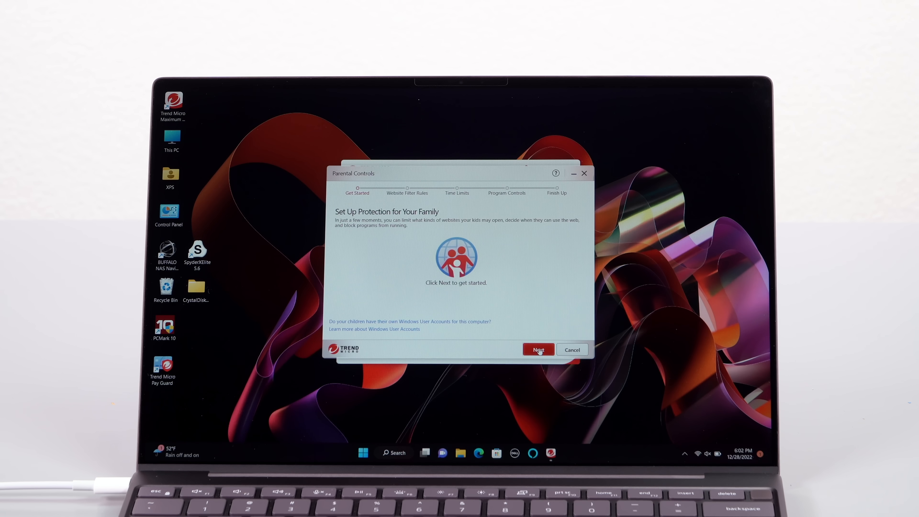
left_click(538, 349)
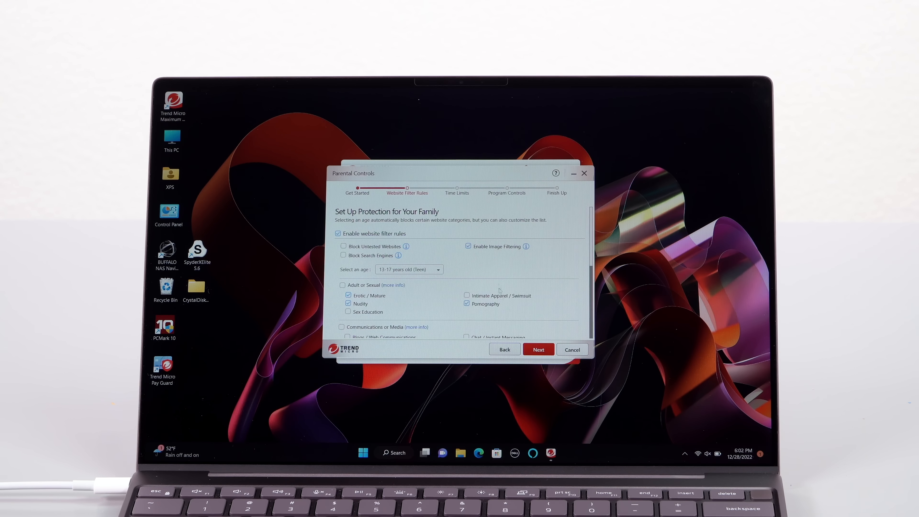
mouse_move(516, 264)
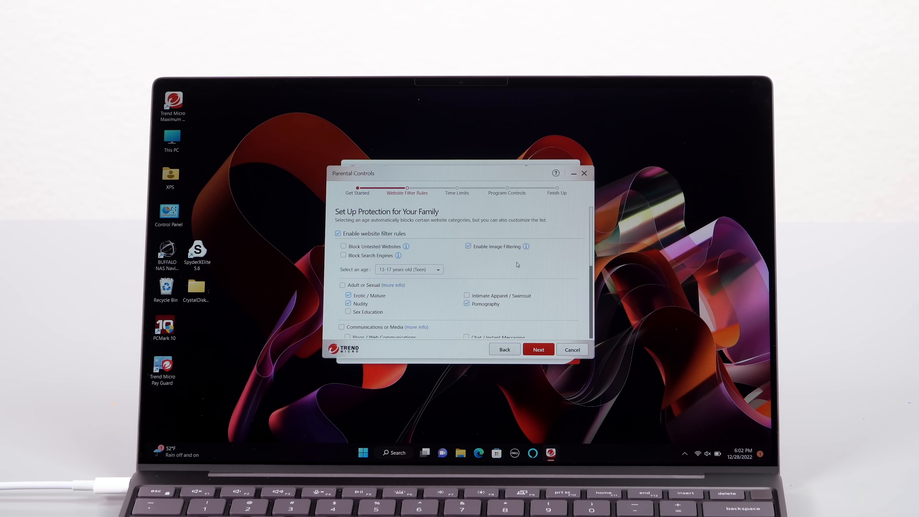
left_click(409, 270)
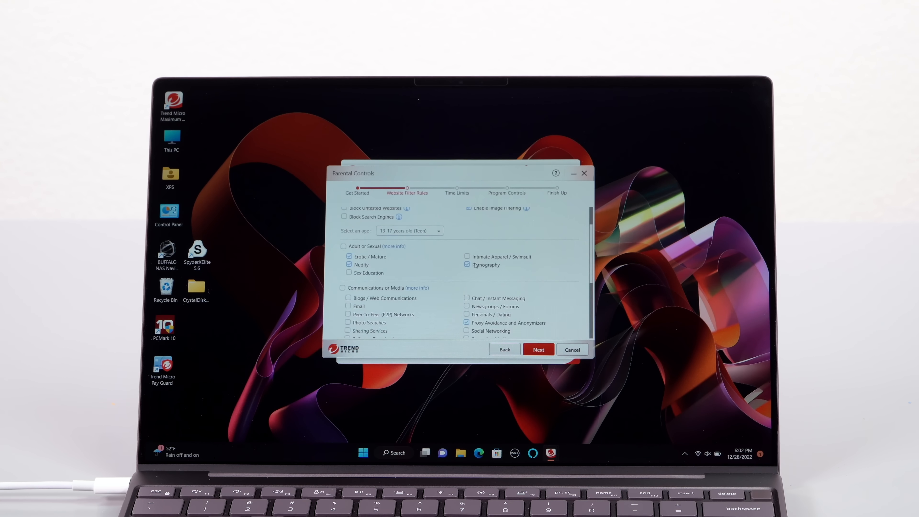
scroll("down", 3)
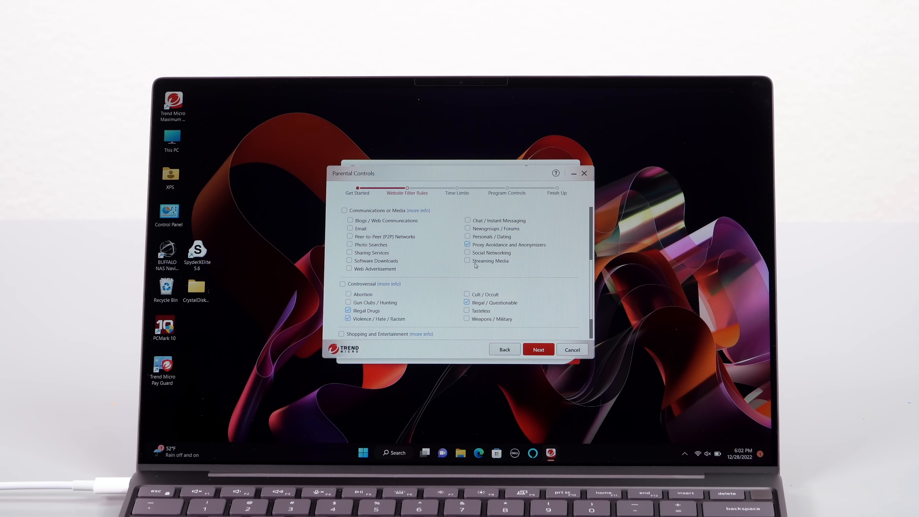
scroll("down", 3)
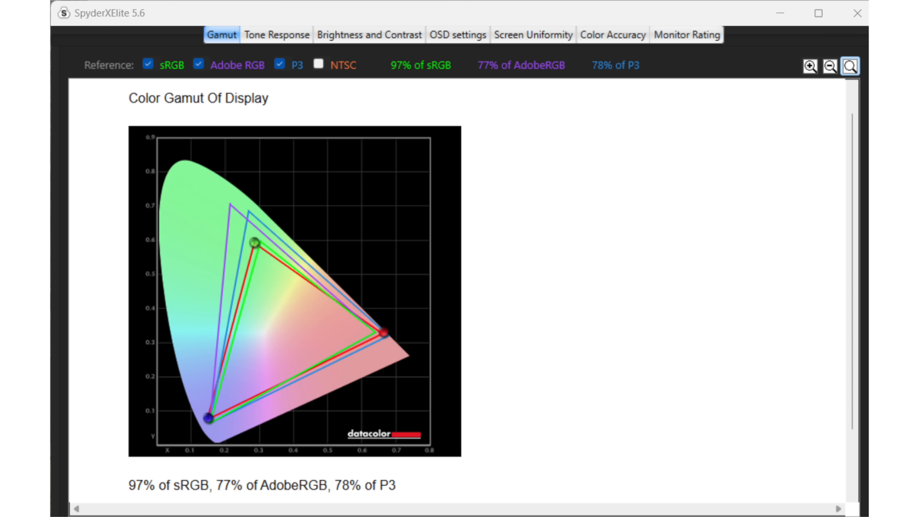
left_click(607, 34)
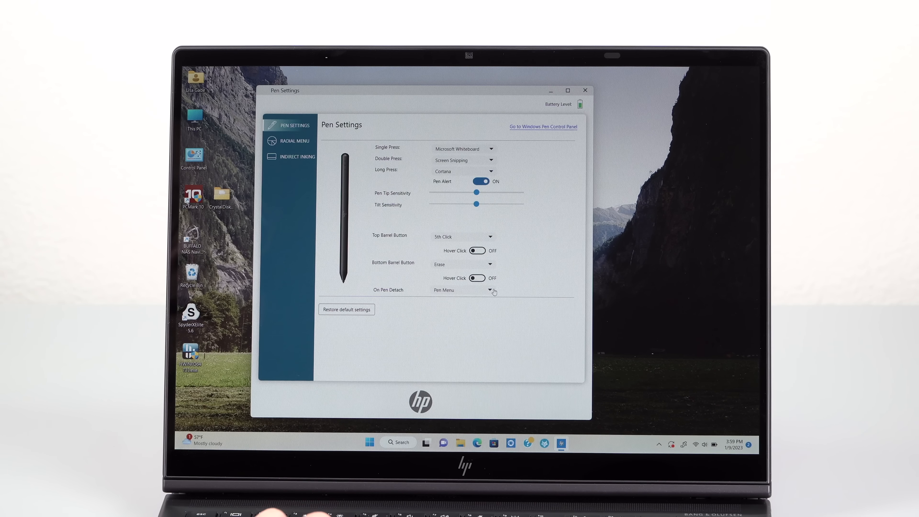
- Keep Pen Menu as the pen-detach action, review Radial Menu, then show Indirect Inking
left_click(492, 290)
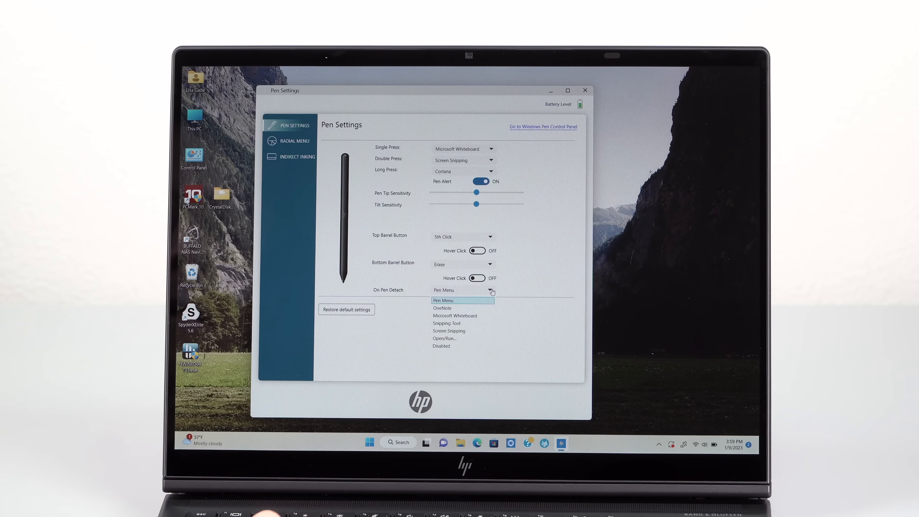
left_click(463, 290)
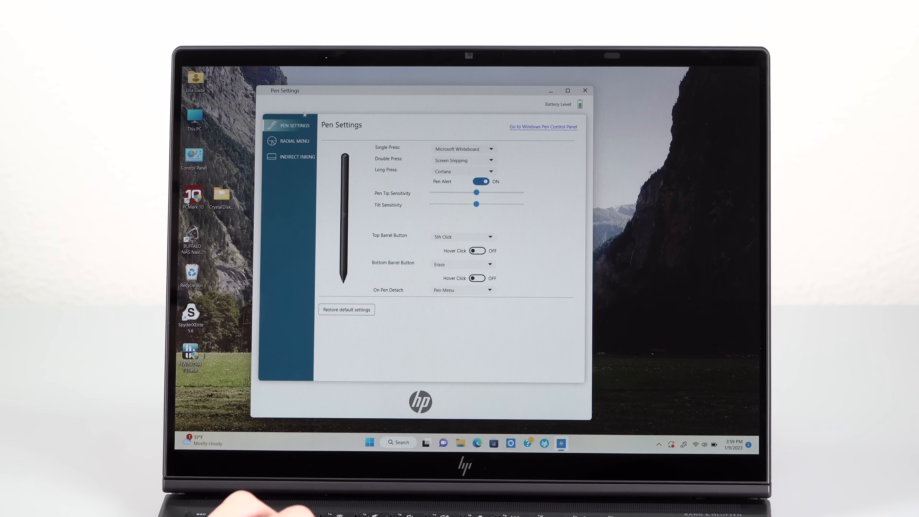
left_click(295, 140)
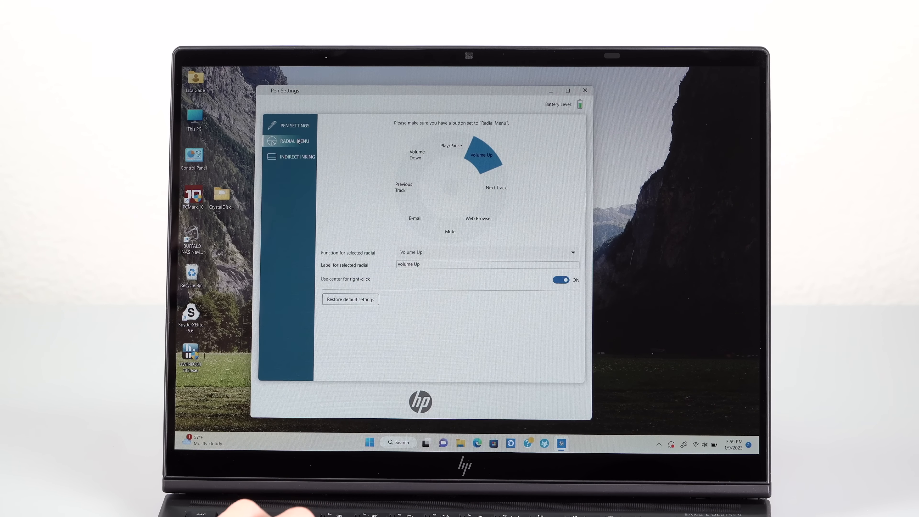
left_click(296, 157)
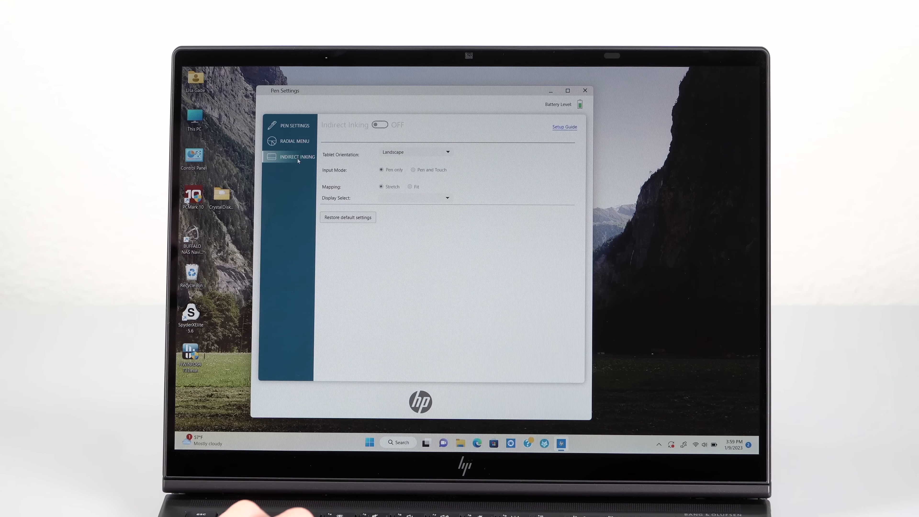